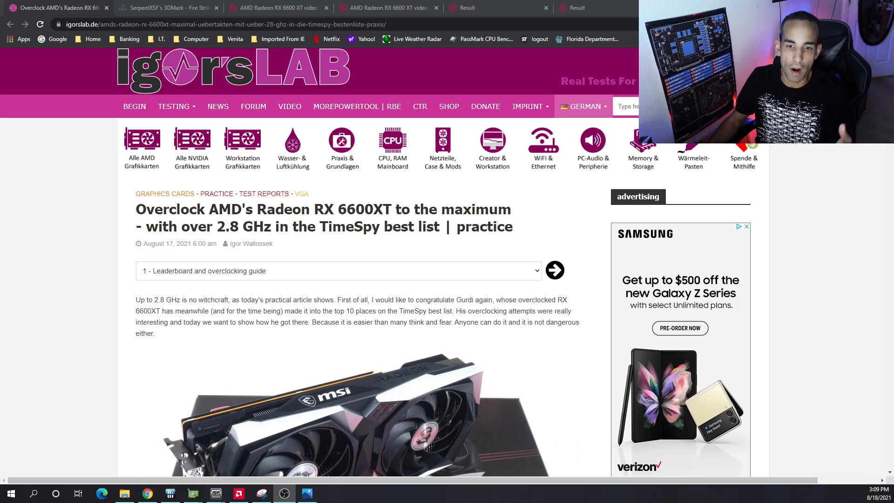
pyautogui.moveTo(780, 324)
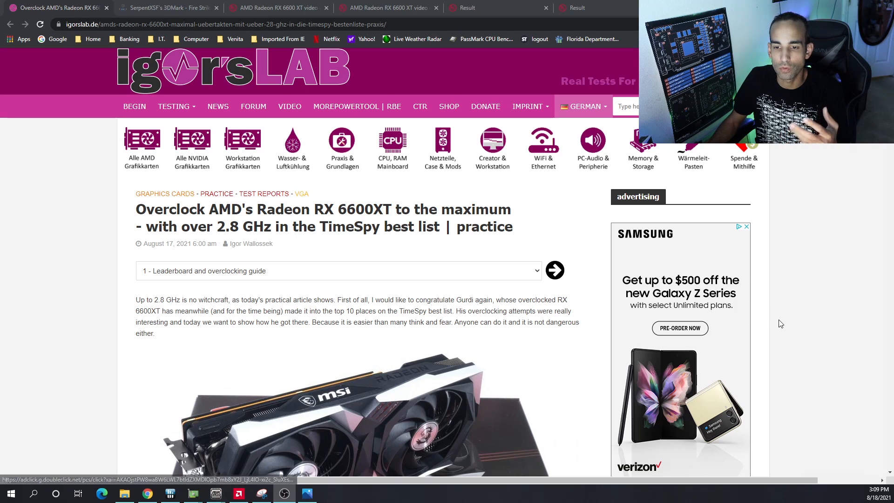
# Scroll the igorsLAB article down to the 'Overclocking the RX 6600XT' MorePowerTool section
pyautogui.scroll(-3)
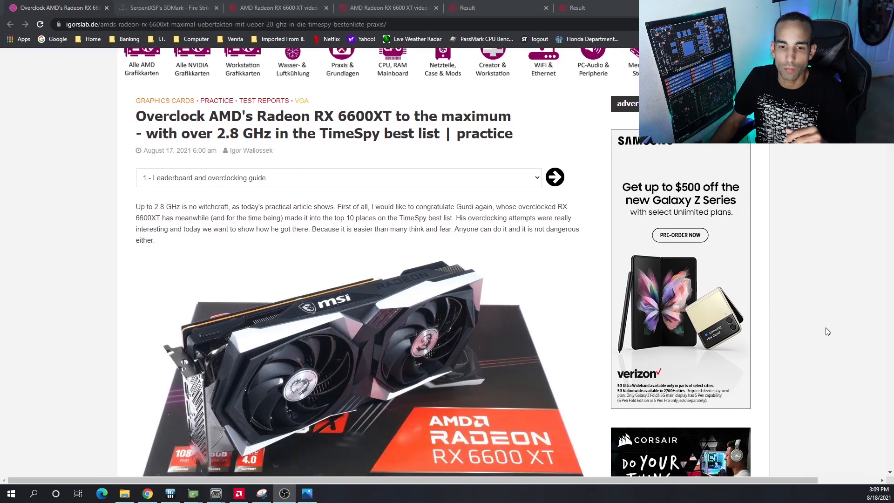
pyautogui.scroll(-3)
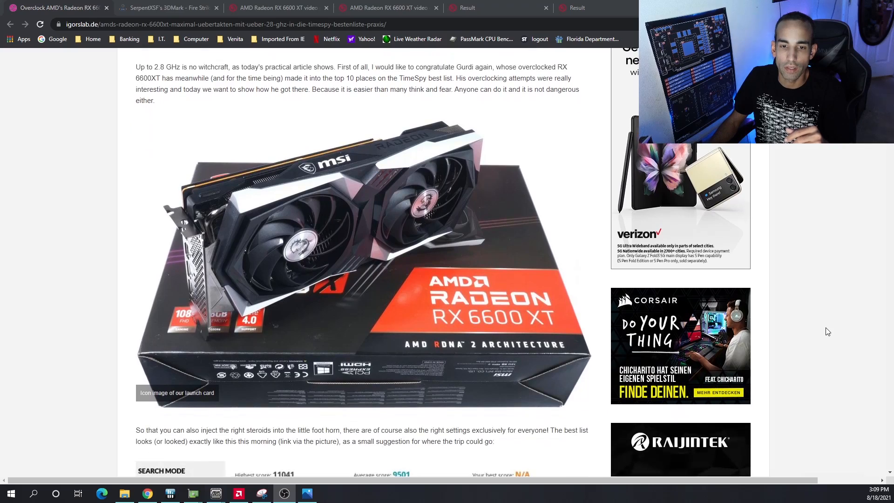
pyautogui.scroll(-3)
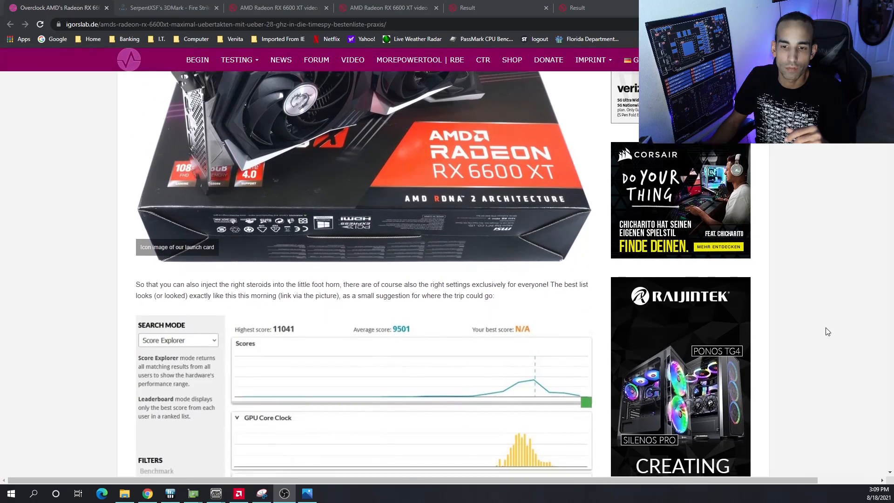
pyautogui.scroll(-3)
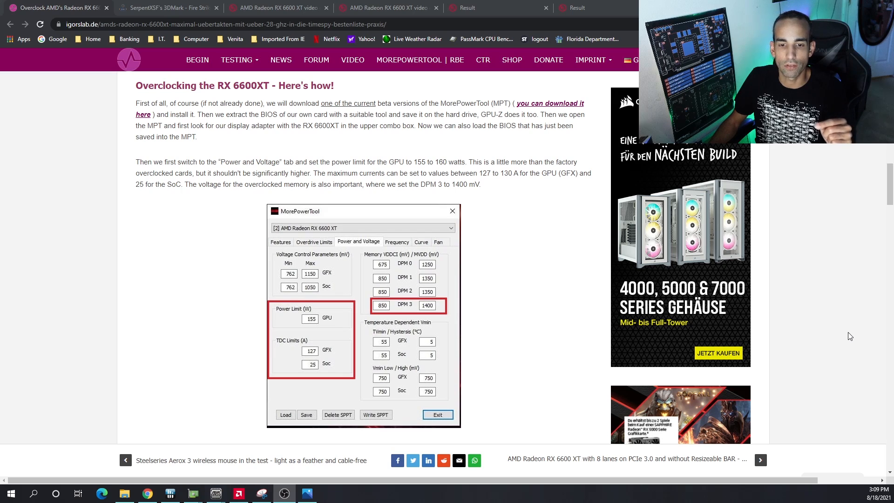
# Move the MorePowerTool window beside the article's power and voltage settings screenshot
pyautogui.scroll(-3)
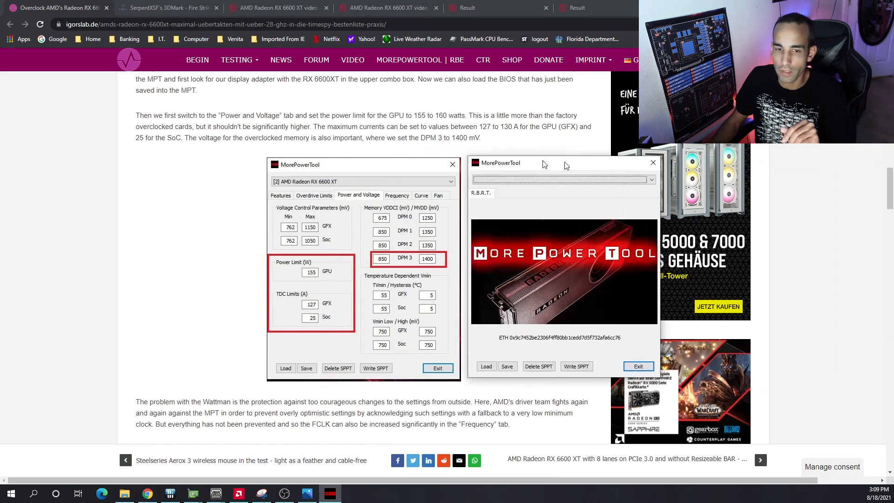
pyautogui.moveTo(562, 163); pyautogui.dragTo(148, 154)
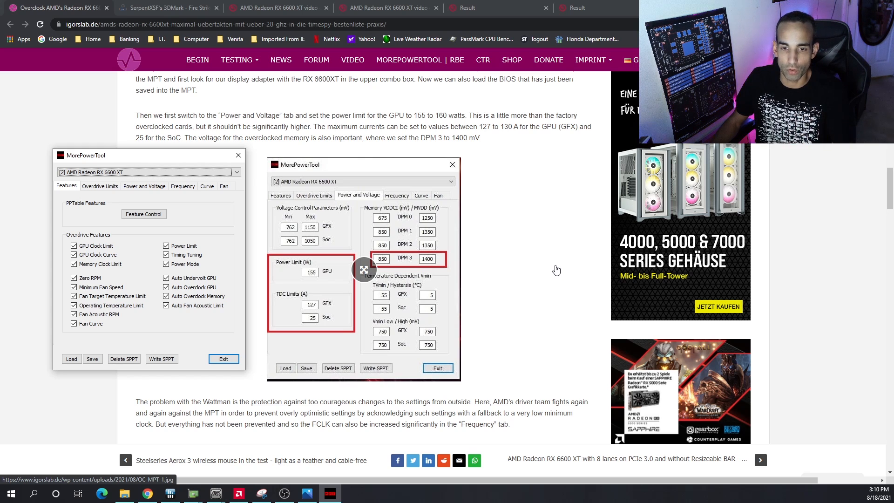
pyautogui.moveTo(554, 275)
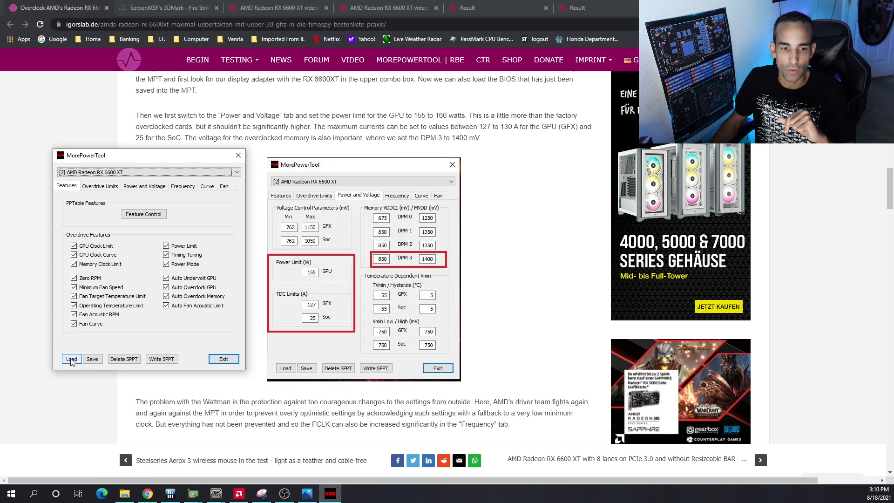
pyautogui.click(71, 359)
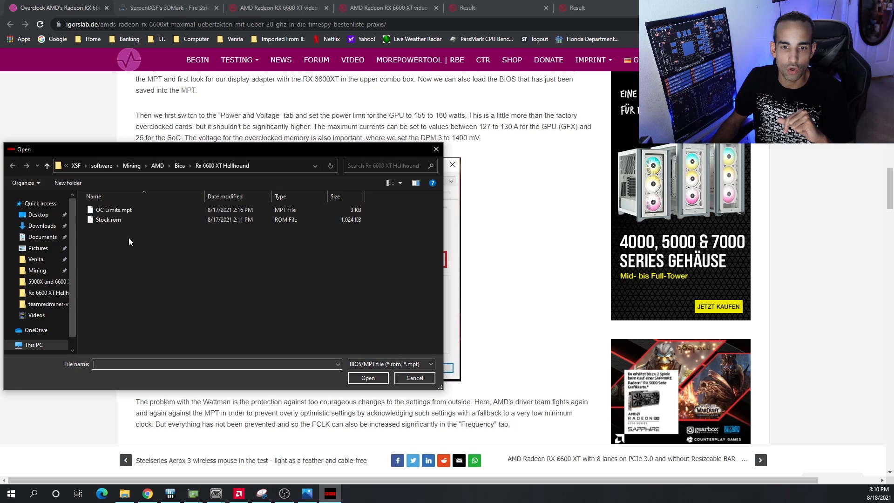
pyautogui.click(108, 220)
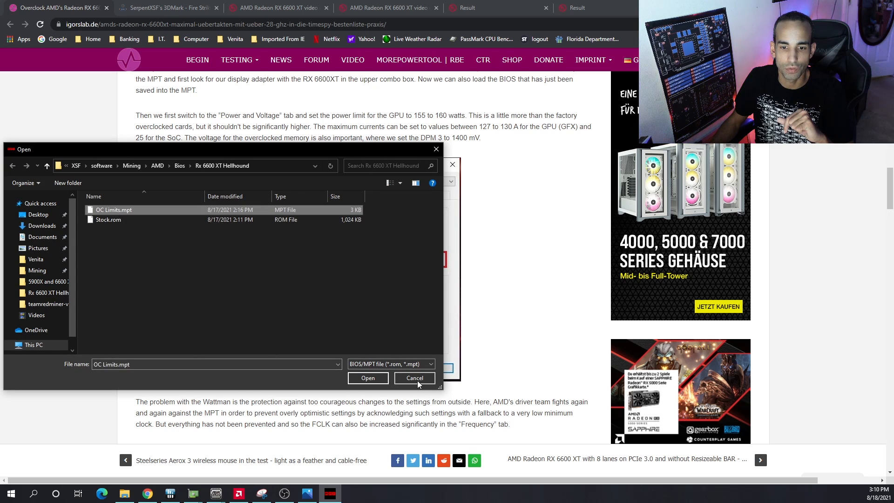
pyautogui.click(368, 379)
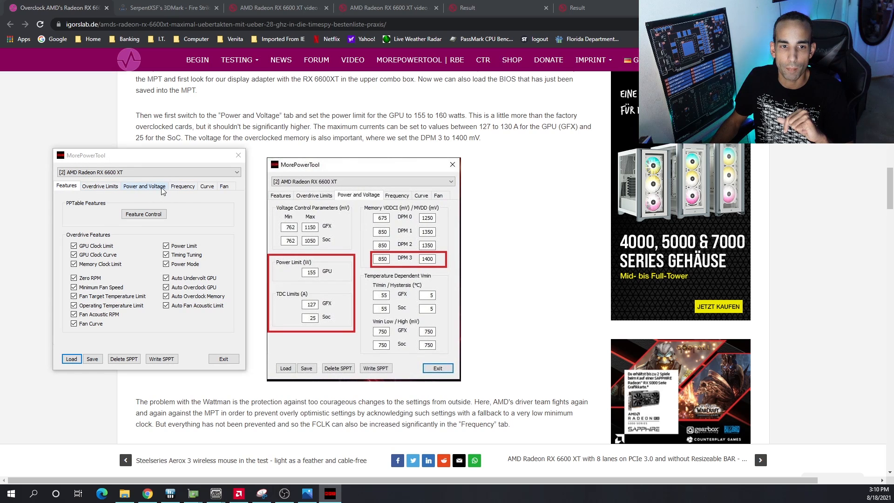
# Check the Power and Voltage limits and TDC SoC field, then open the BIOS file picker
pyautogui.click(144, 186)
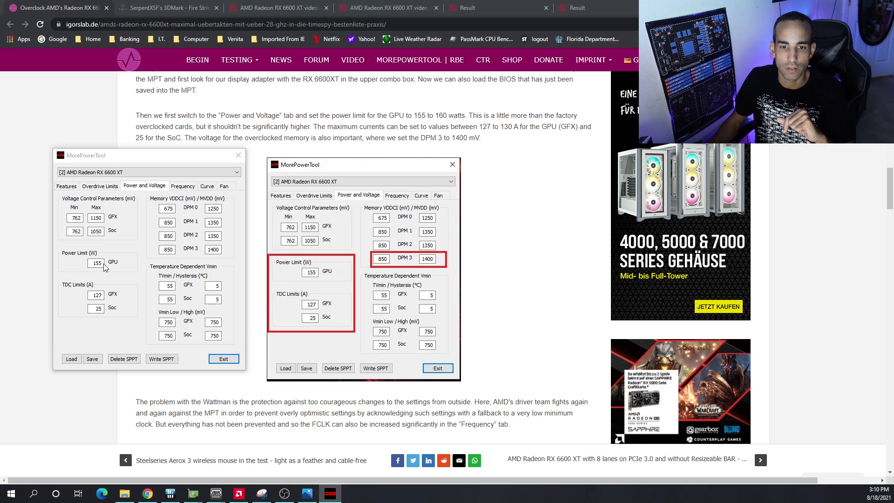
pyautogui.moveTo(178, 335)
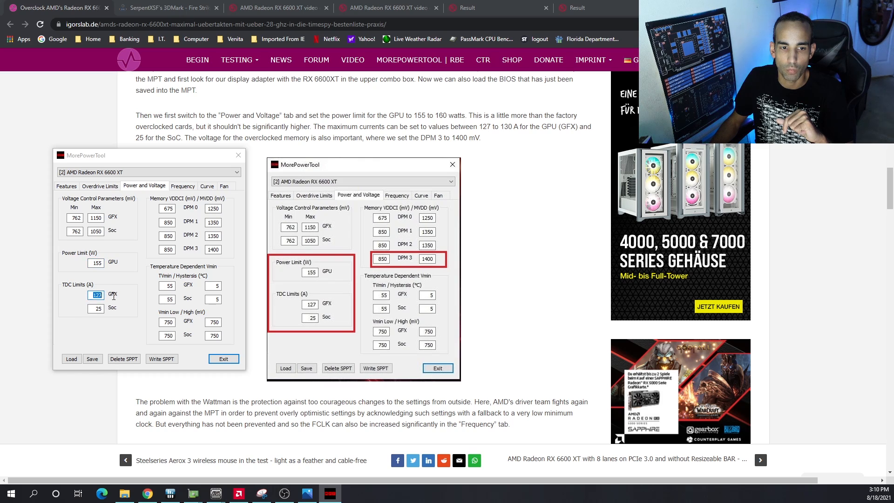
pyautogui.moveTo(144, 324)
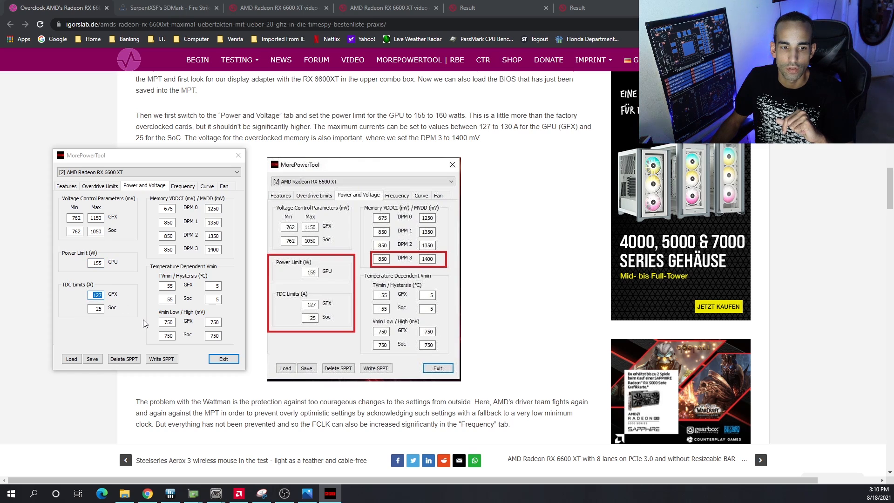
pyautogui.click(96, 308)
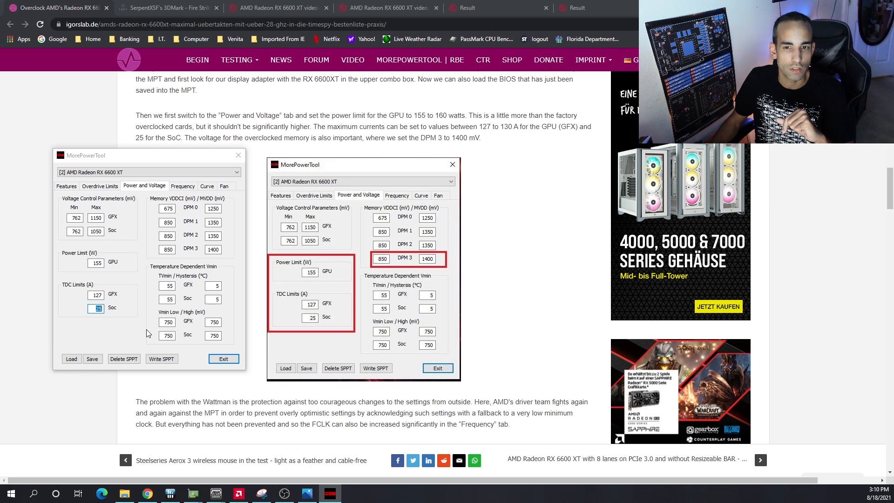
pyautogui.click(71, 358)
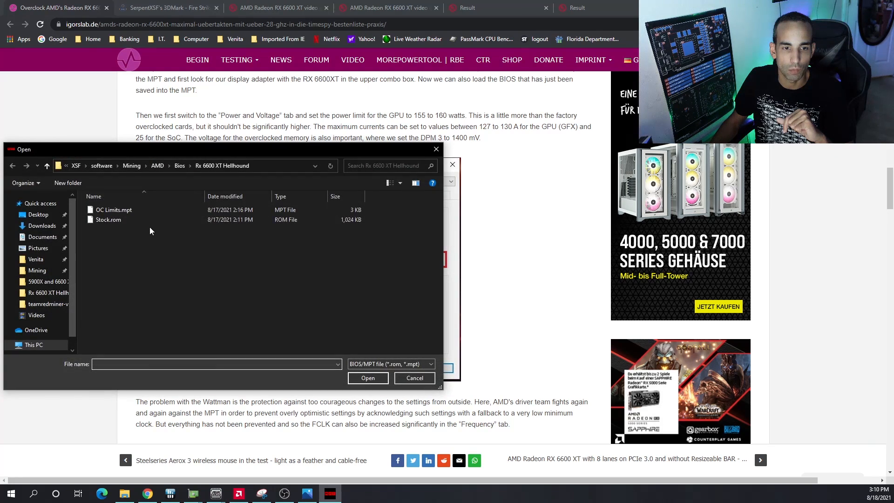
# Load Stock.rom, showing 135 W power and 117 A GFX current limits
pyautogui.click(108, 220)
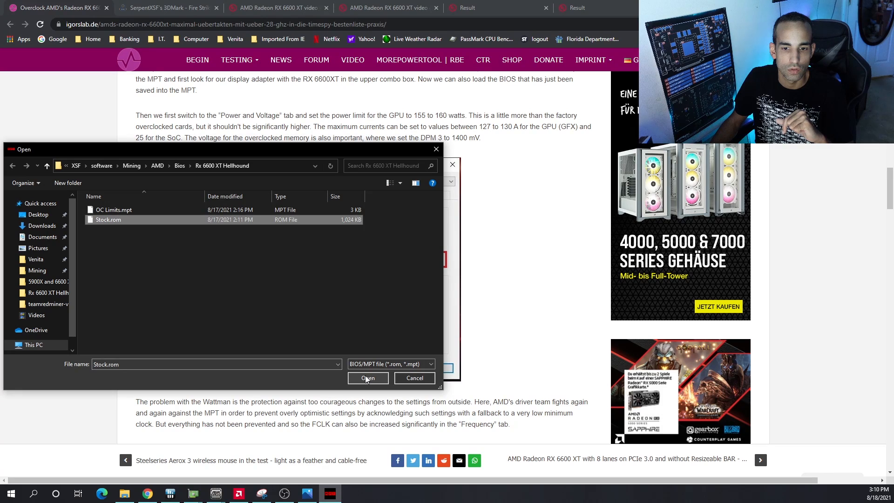
pyautogui.click(368, 377)
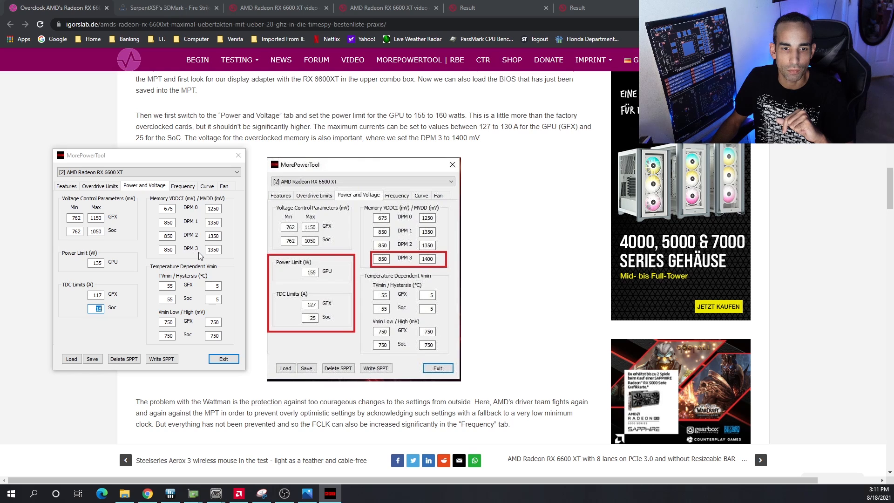
# Inspect stock DPM 3 voltage and the 1800 MHz Fclk maximum, then return to features
pyautogui.click(213, 249)
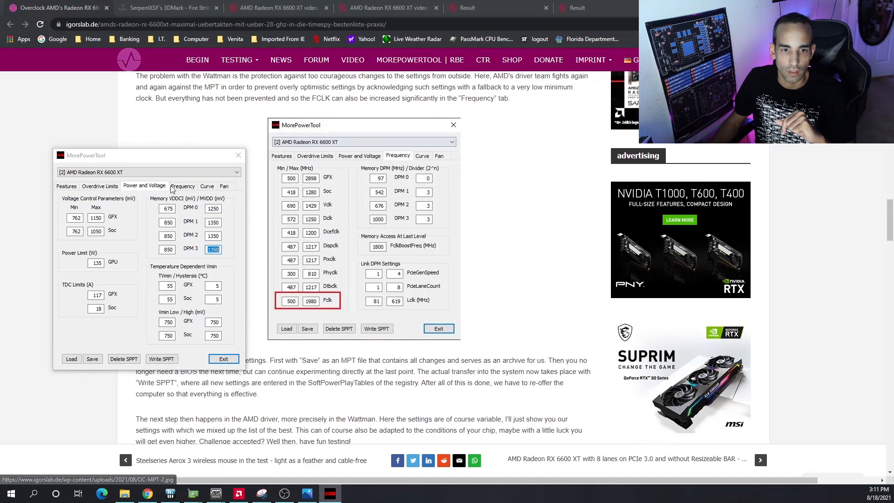
pyautogui.click(182, 186)
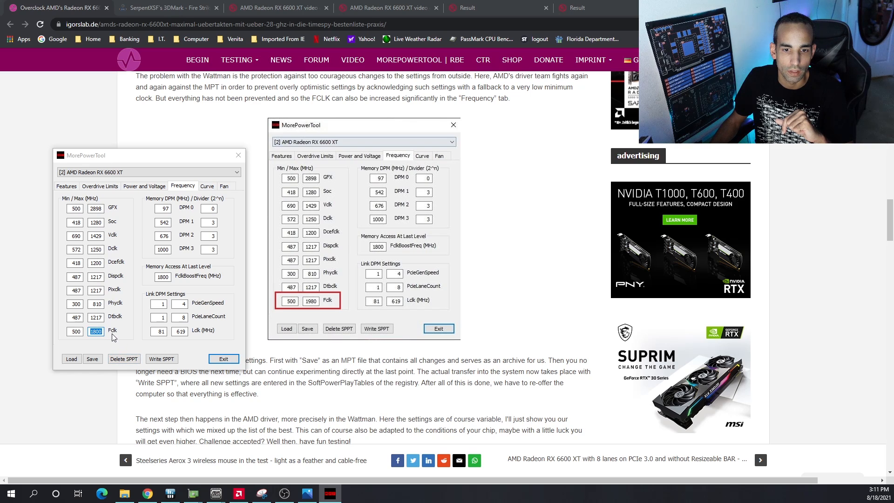
pyautogui.moveTo(124, 336)
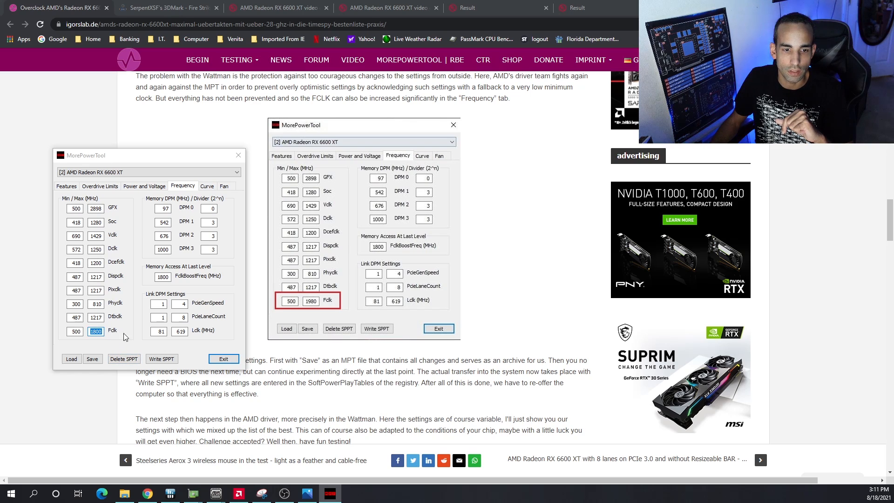
pyautogui.moveTo(125, 308)
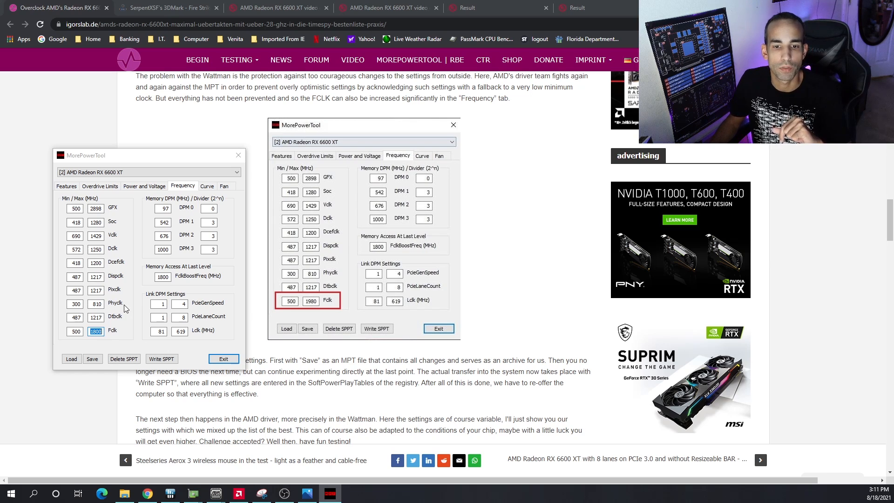
pyautogui.click(71, 359)
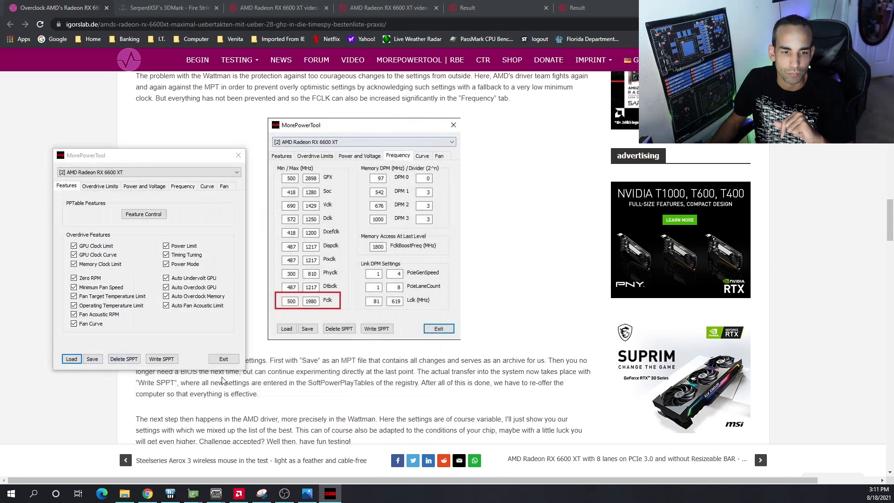
# Confirm 1980 MHz Fclk, 155 W power, 127/25 A currents and 1400 mV DPM 3
pyautogui.click(183, 186)
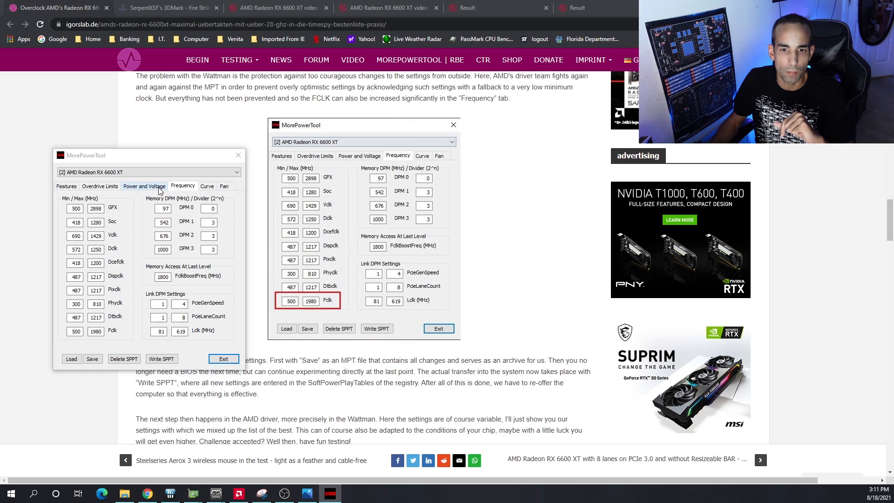
pyautogui.click(145, 185)
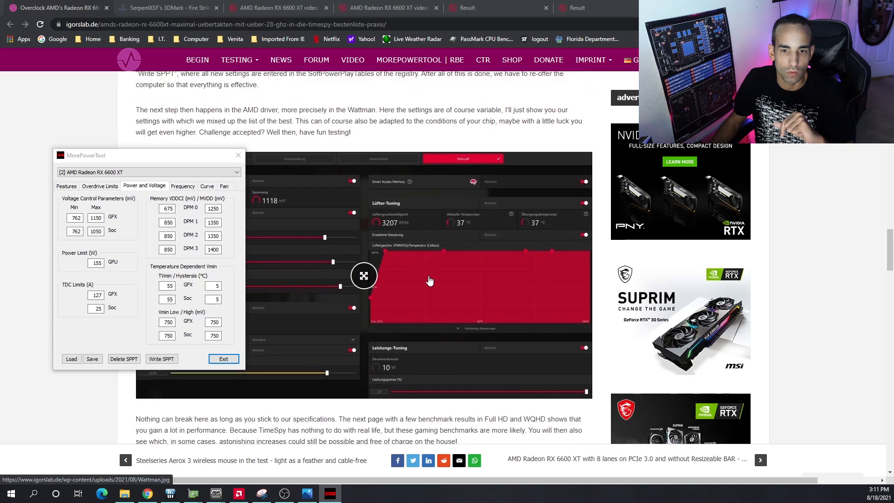
# Scroll the article to its Wattman screenshot and bring up Radeon Software tuning (2600–2725 MHz, 1150 mV)
pyautogui.scroll(-3)
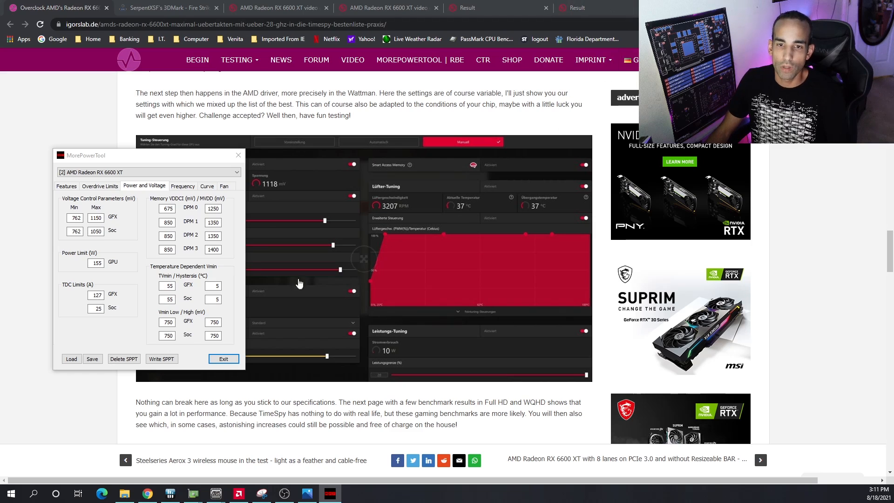
pyautogui.click(223, 359)
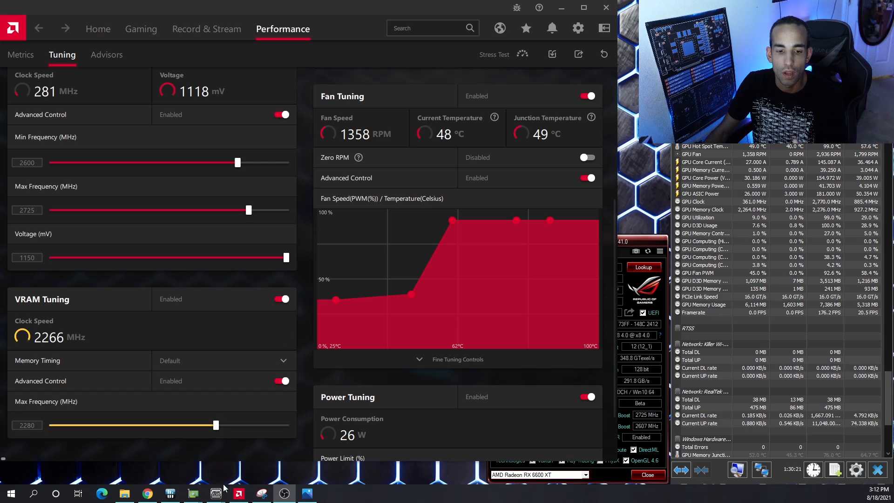
# Compare Radeon's 2600–2725 MHz, 1150 mV tuning with the article's 2720–2840 MHz, 1120 mV
pyautogui.click(147, 493)
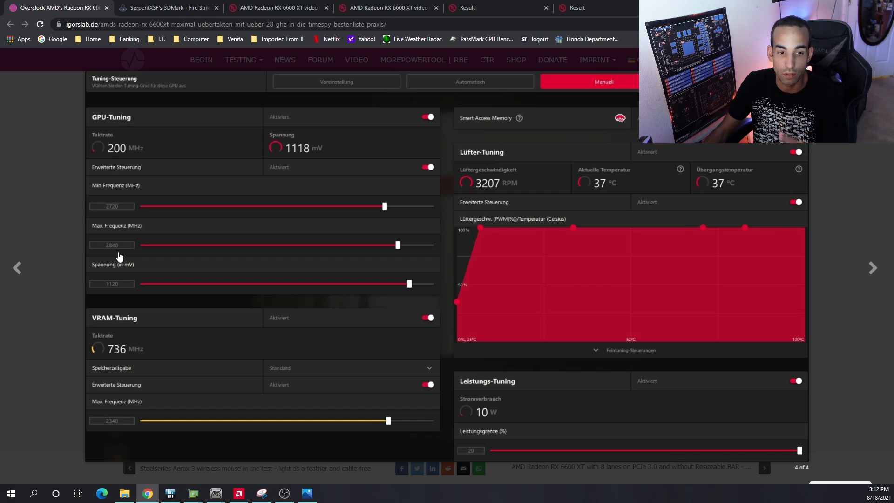
pyautogui.moveTo(246, 247)
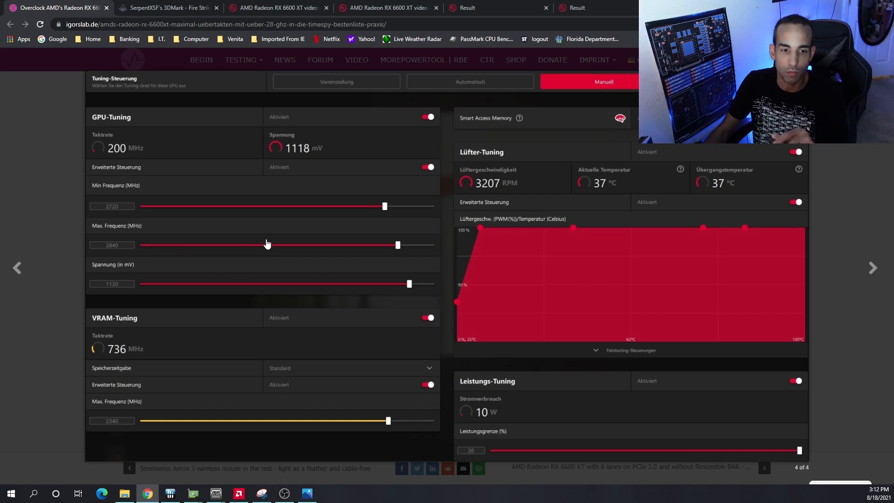
pyautogui.moveTo(97, 287)
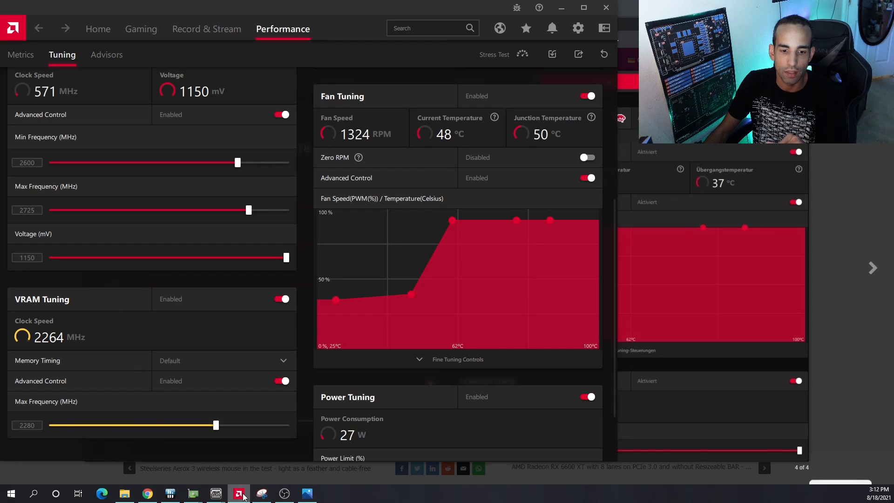
pyautogui.click(148, 494)
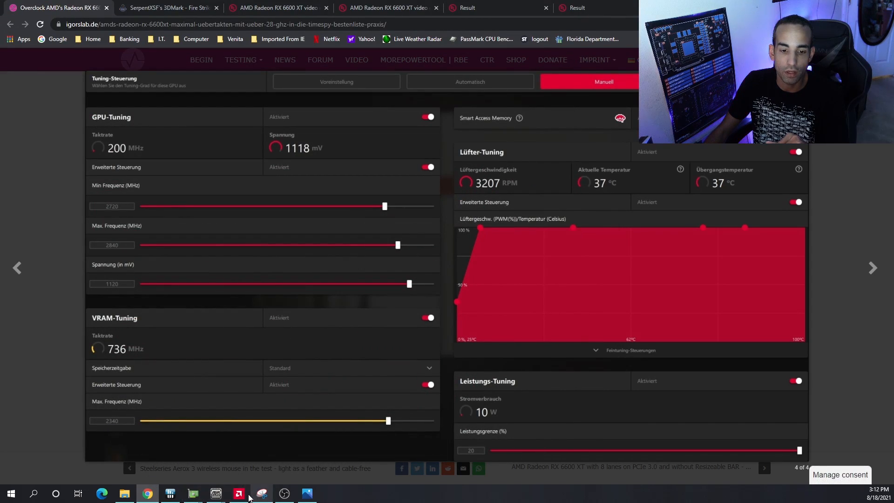
pyautogui.click(239, 493)
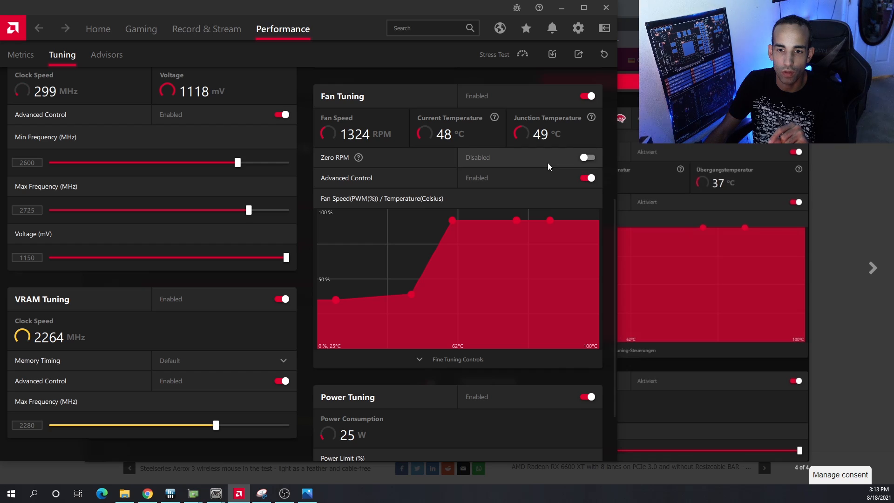
pyautogui.moveTo(551, 210)
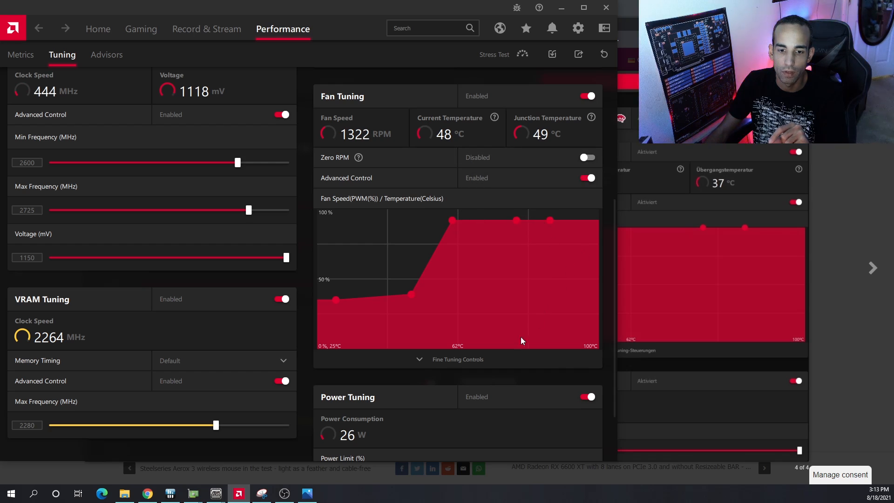
pyautogui.scroll(-3)
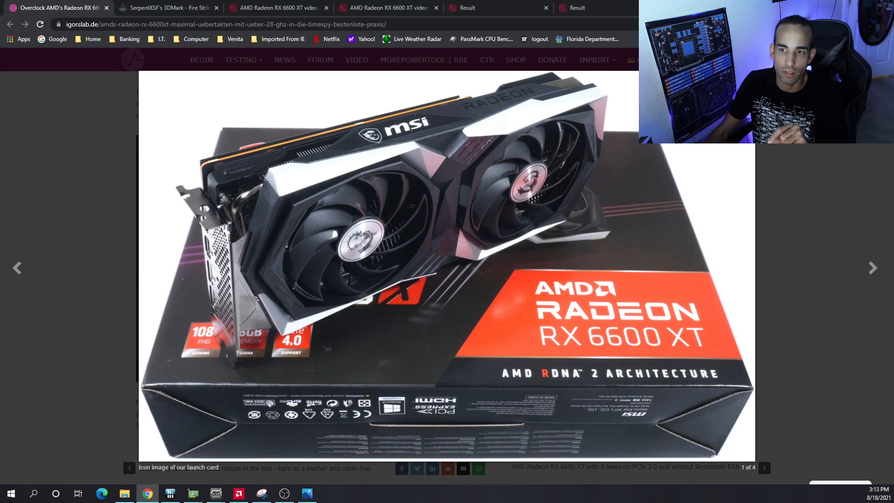
# Scroll down in Chrome toward the 27,059 Fire Strike result
pyautogui.scroll(-3)
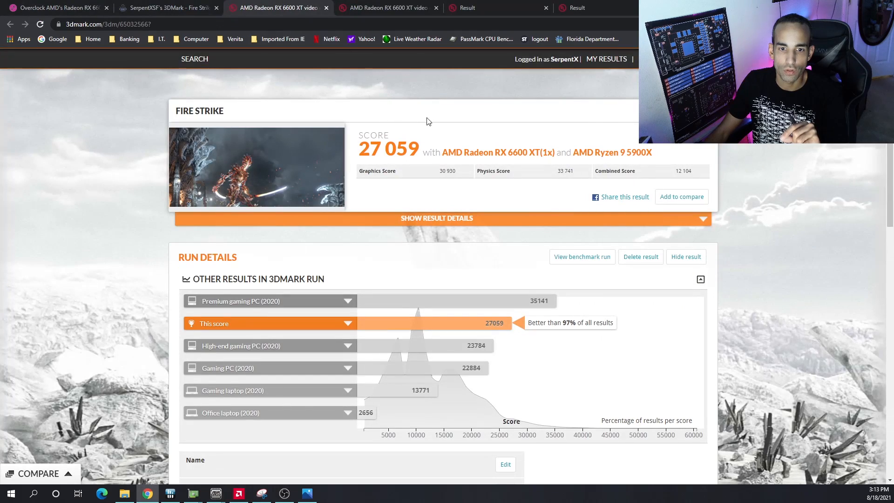
pyautogui.moveTo(757, 208)
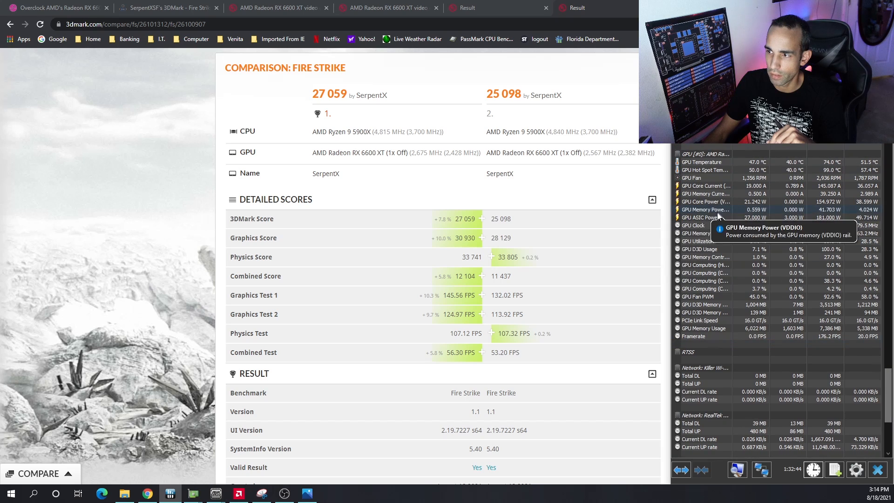
pyautogui.moveTo(742, 171)
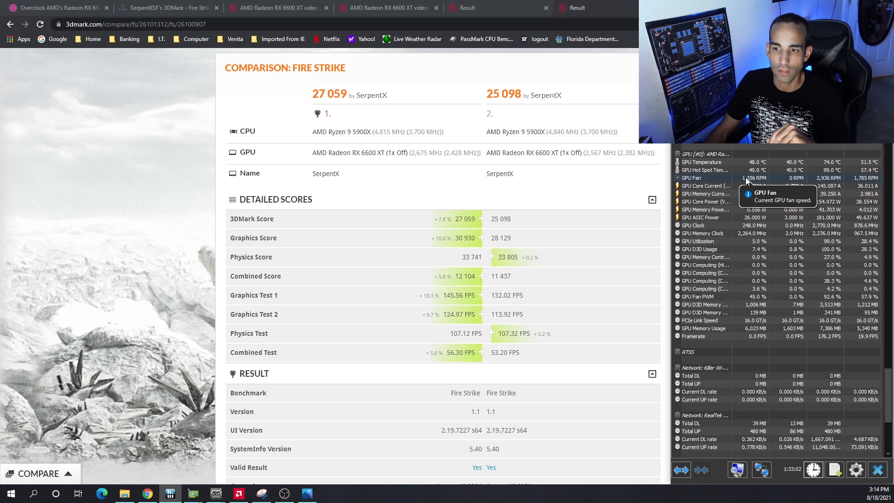
pyautogui.moveTo(736, 162)
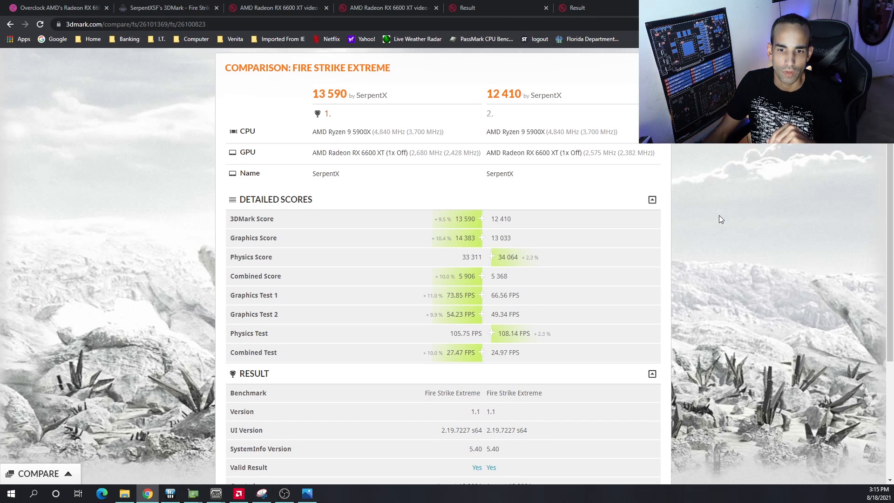
pyautogui.moveTo(429, 313)
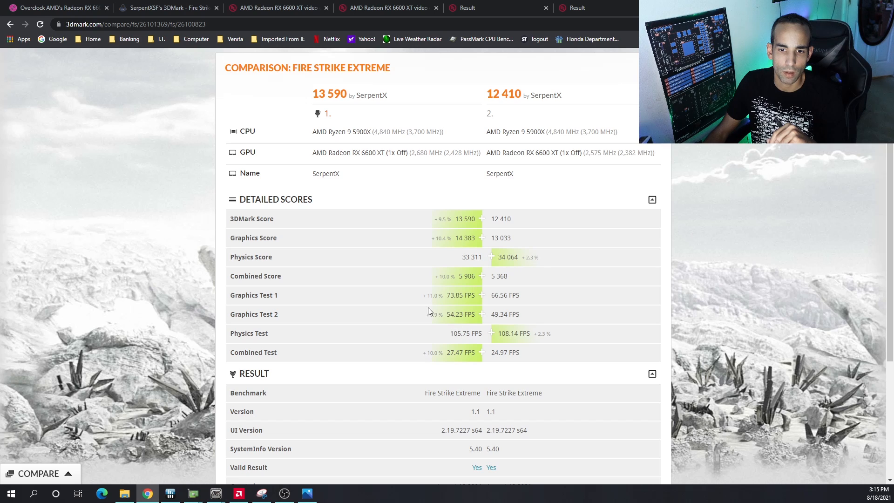
pyautogui.moveTo(428, 365)
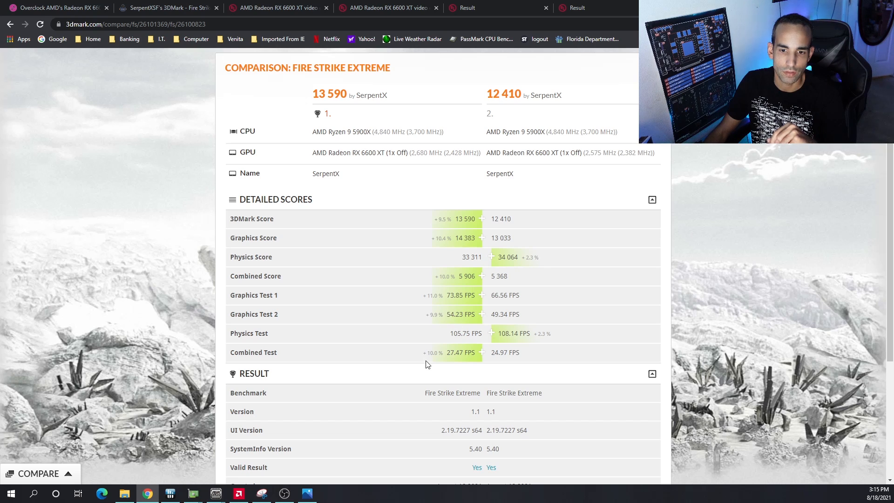
pyautogui.moveTo(383, 308)
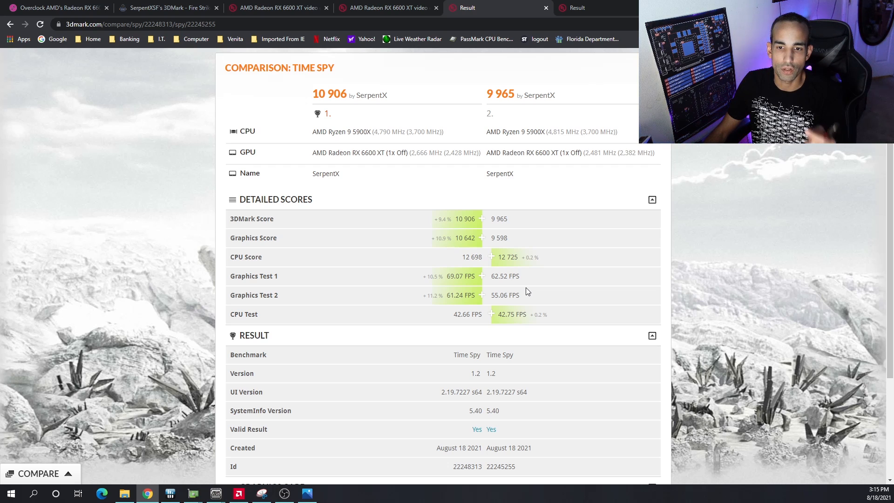
pyautogui.moveTo(176, 478)
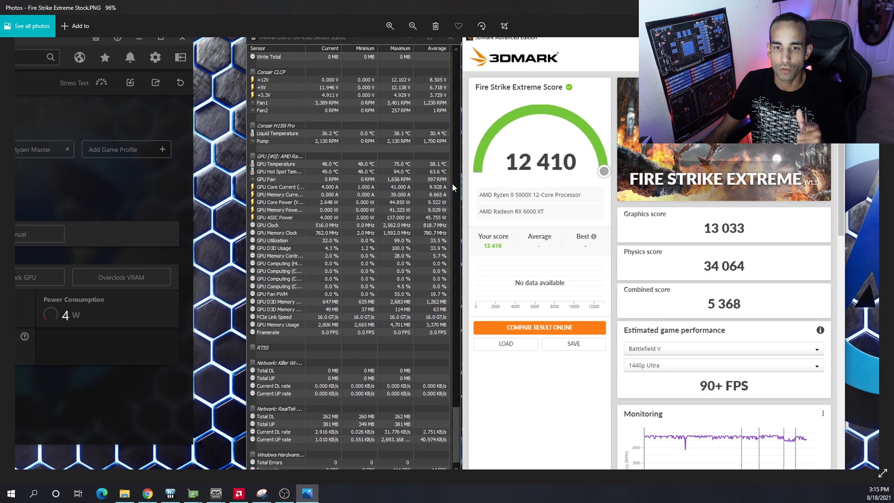
pyautogui.moveTo(540, 228)
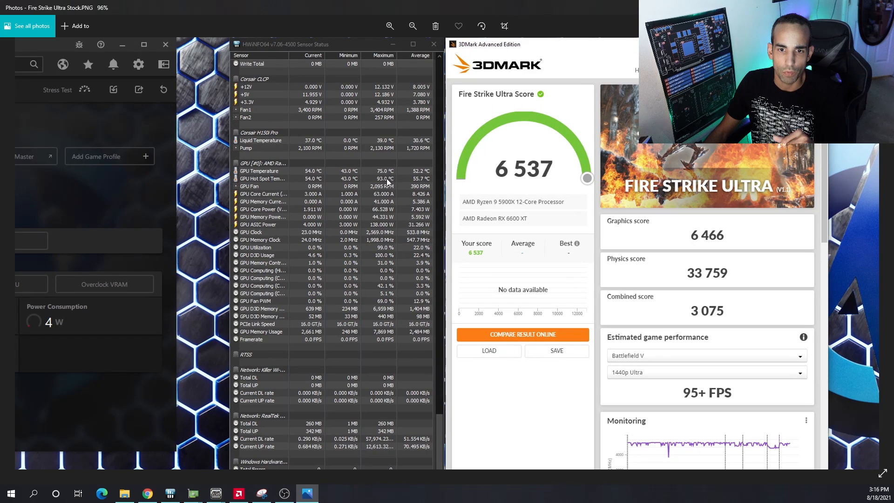
pyautogui.moveTo(831, 258)
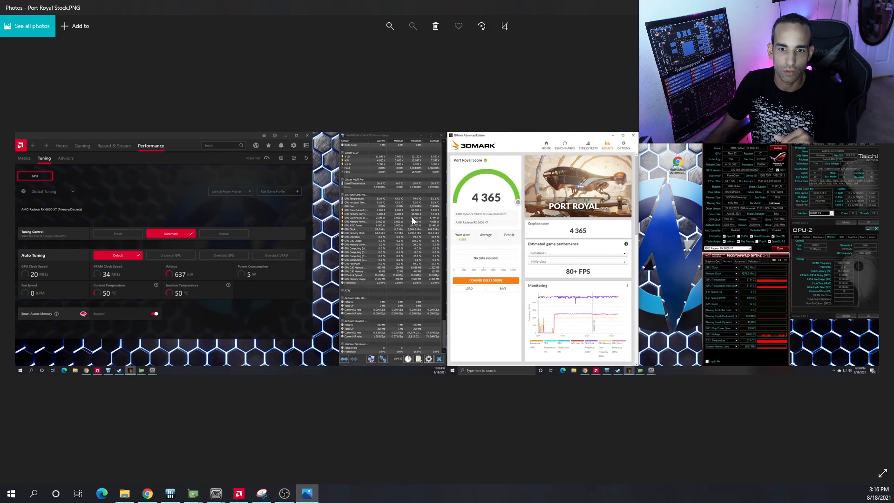
# Finish reviewing stock Fire Strike Ultra and Port Royal screenshots and return to the article
pyautogui.click(389, 26)
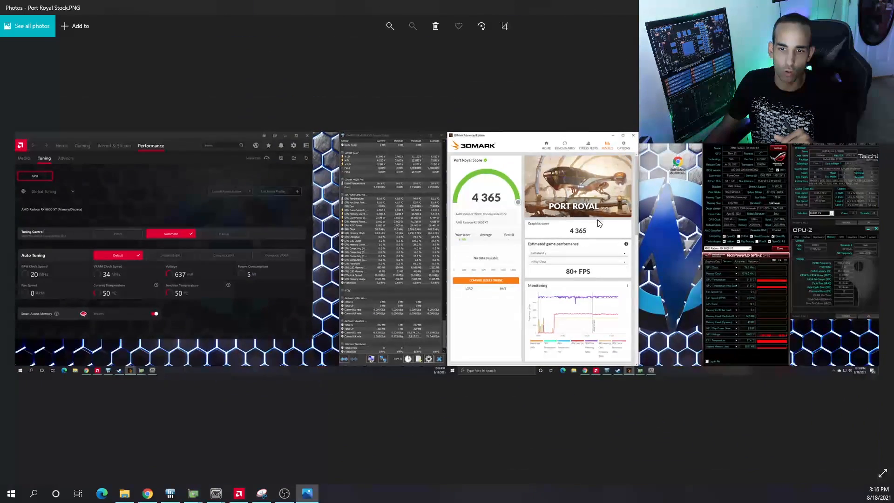
pyautogui.click(147, 493)
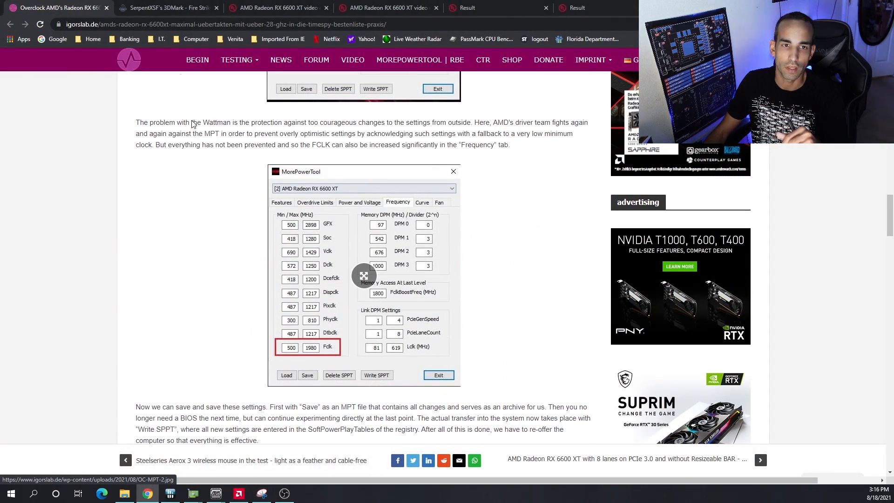
# Check the Fire Strike result tab, then return to the igorslab article and open '2 - Benchmark Results and Conclusion'
pyautogui.click(165, 8)
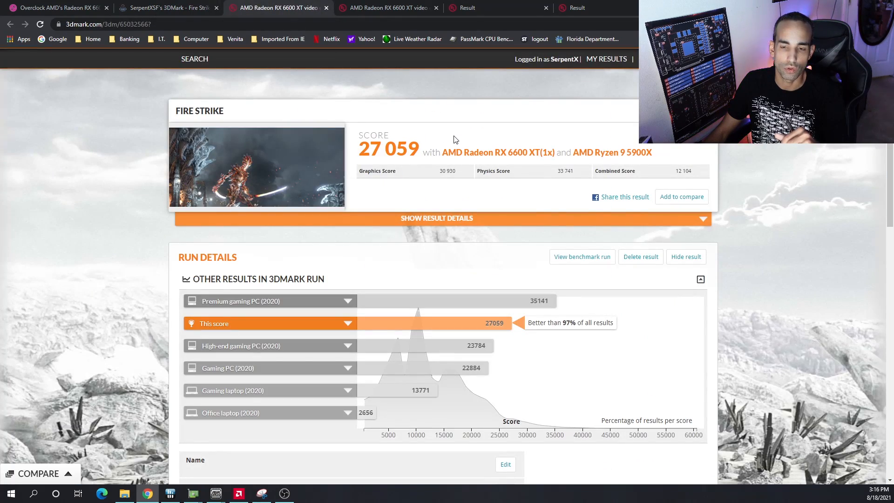
pyautogui.click(56, 7)
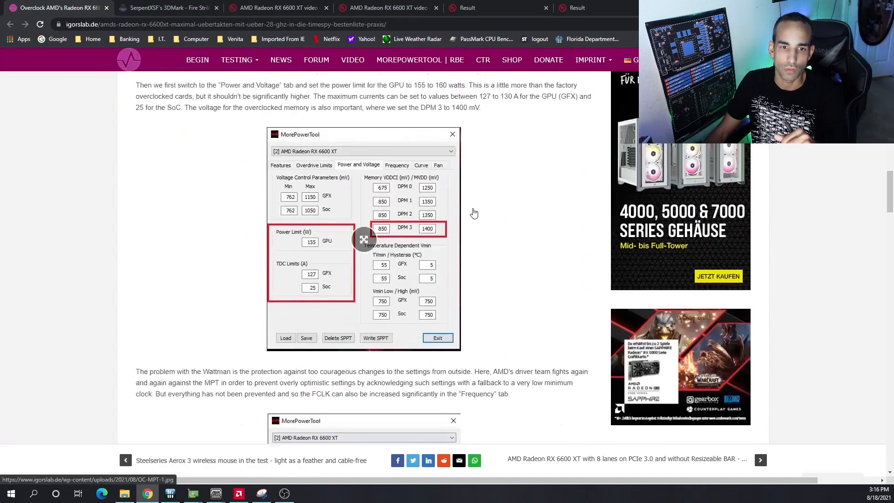
pyautogui.scroll(-3)
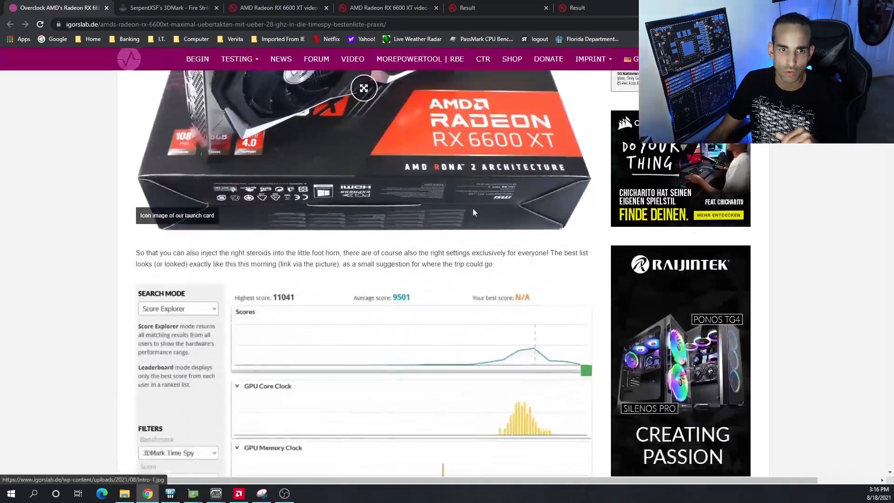
pyautogui.scroll(-3)
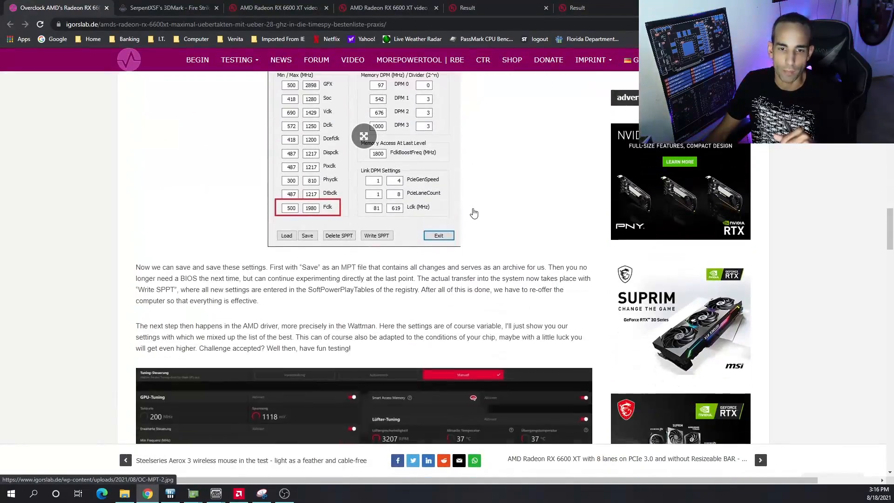
pyautogui.scroll(-3)
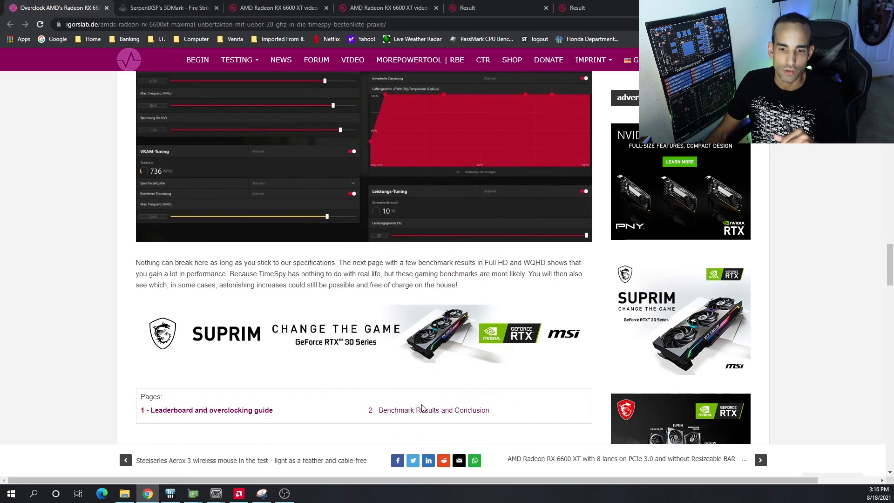
pyautogui.click(429, 409)
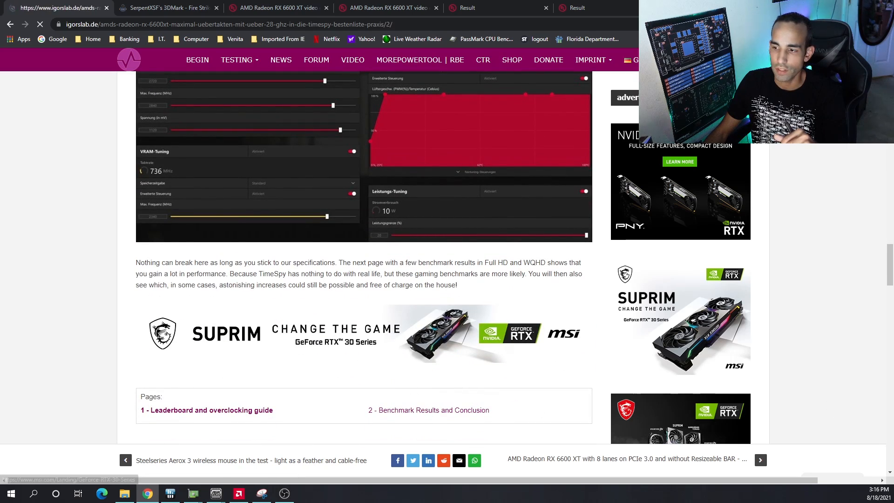